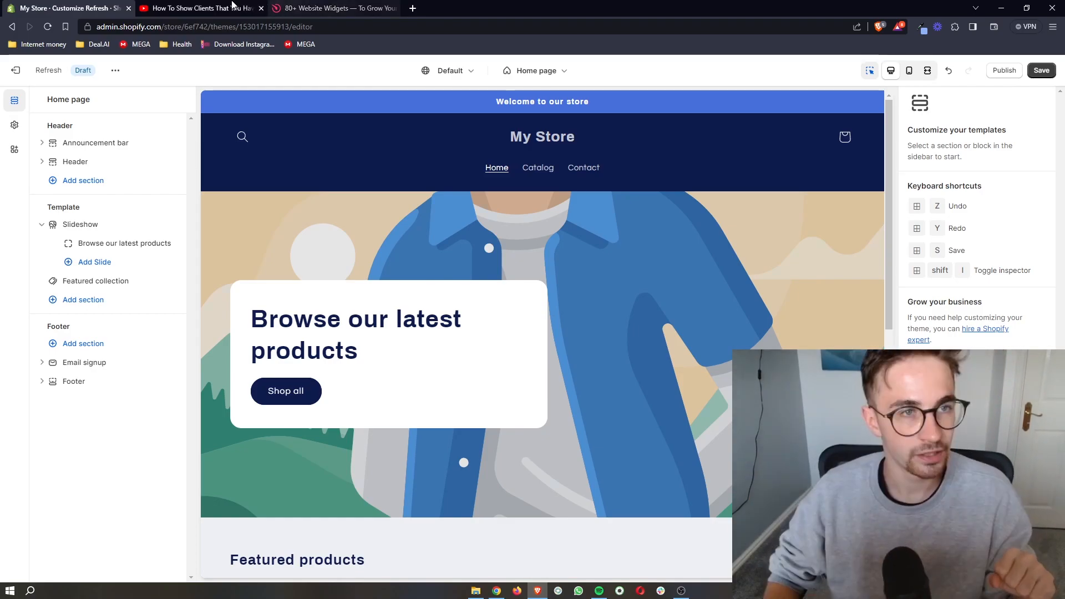
Flip between the tutorial video, Shopify home page editor and Elfsight tabs, ending on the Elfsight homepage.
click(201, 7)
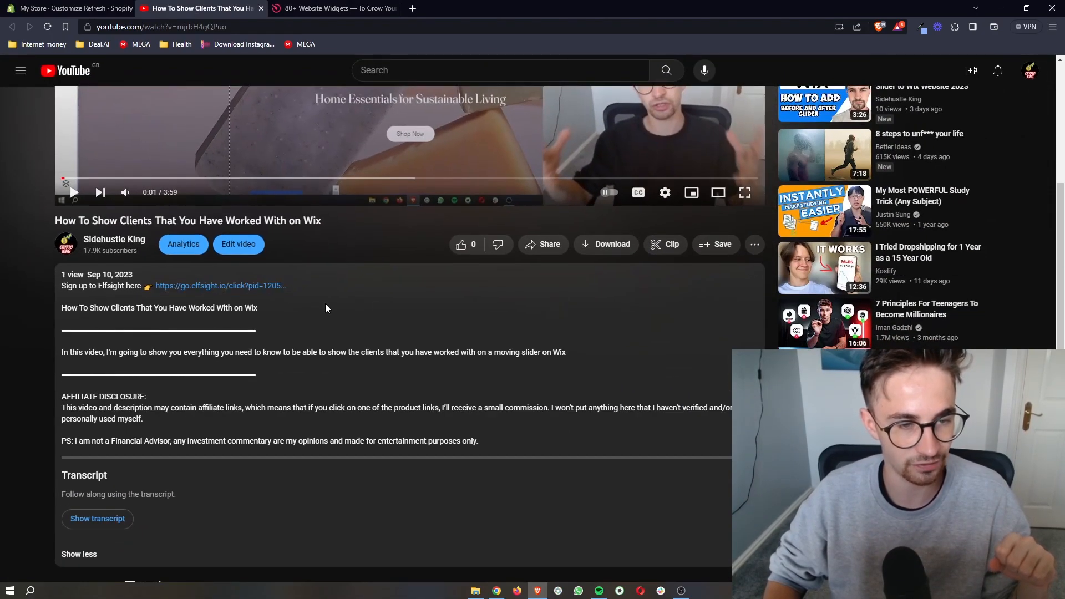
click(333, 7)
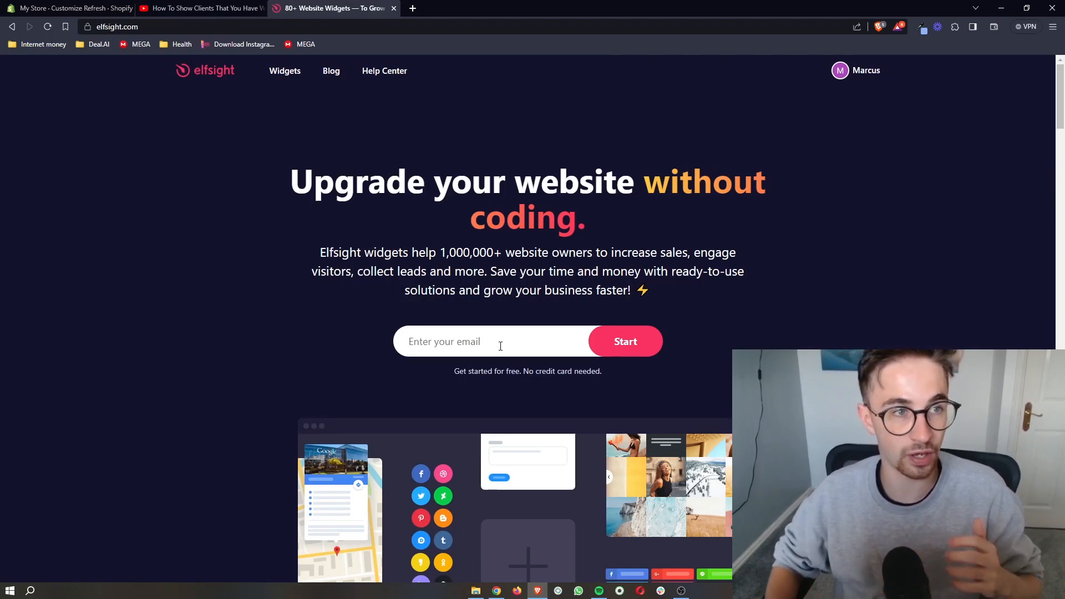
click(68, 8)
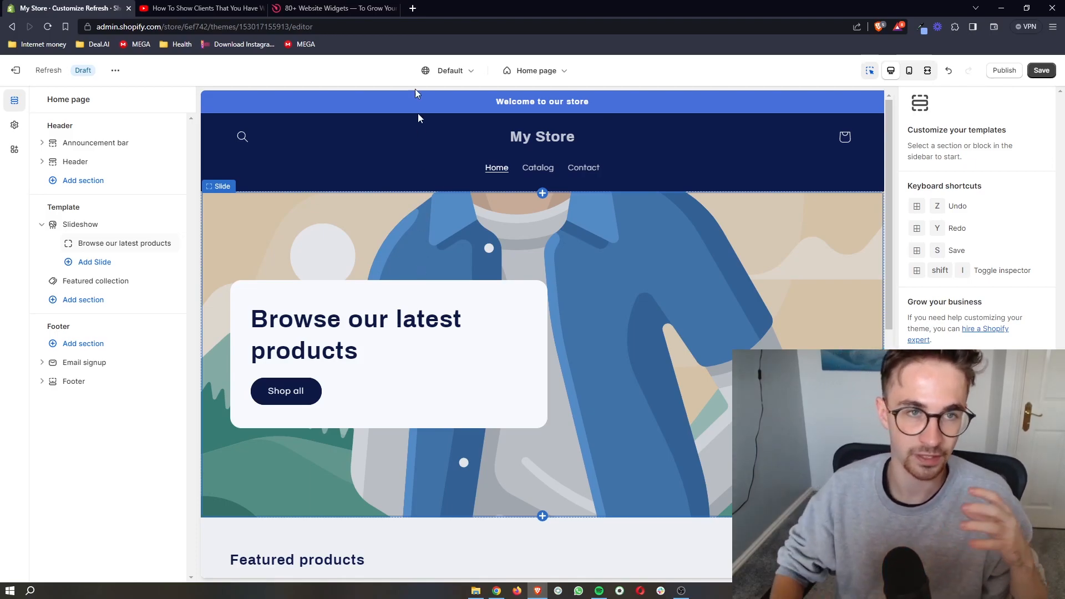
click(333, 7)
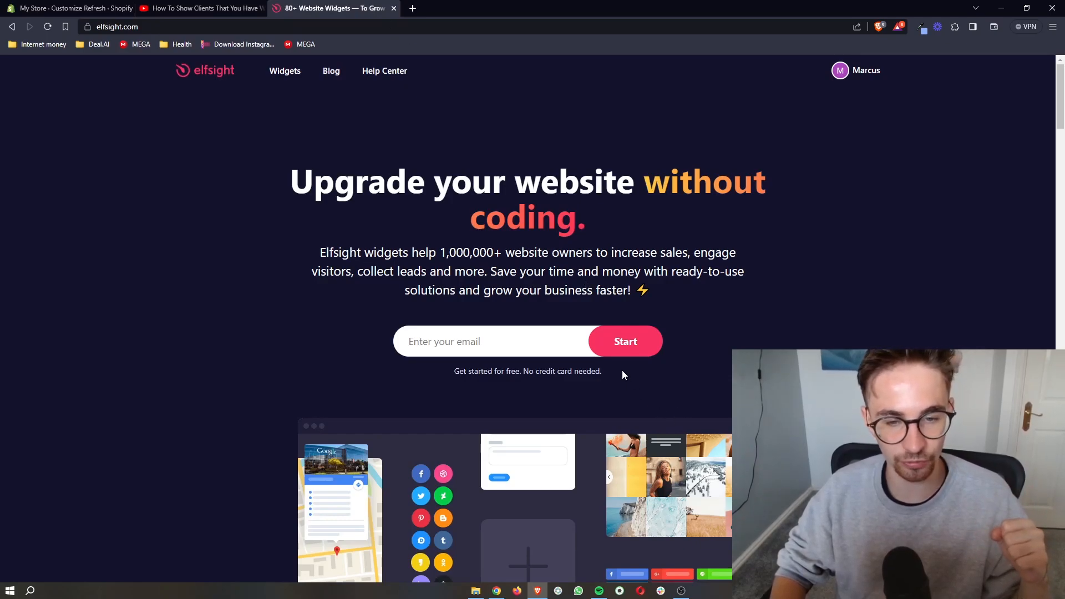
Go to Elfsight's Widgets catalogue and browse through the list of available widgets.
click(493, 341)
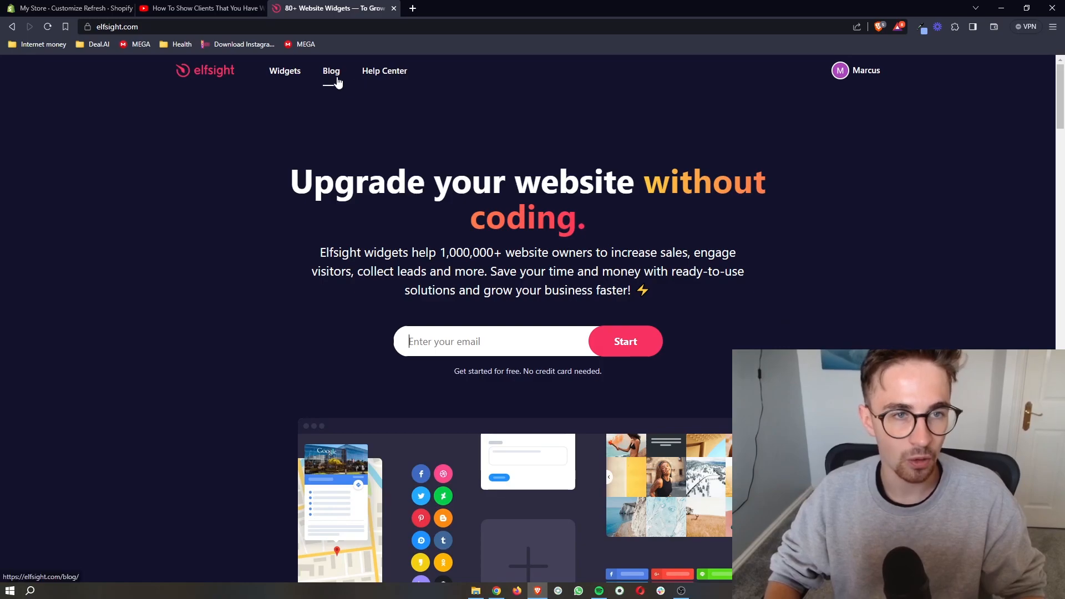
click(286, 71)
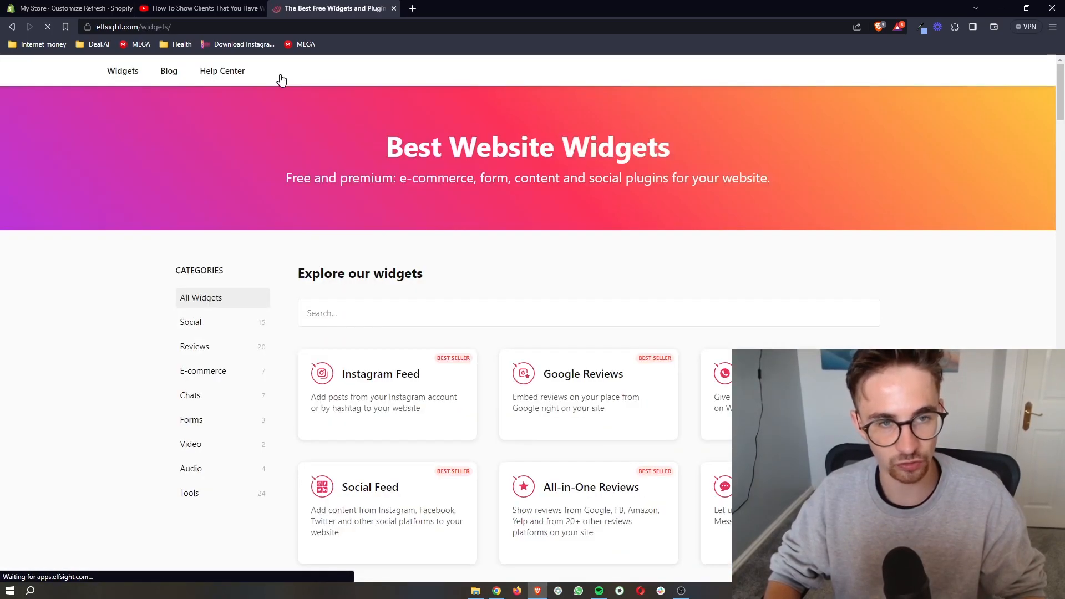
scroll(down, 3)
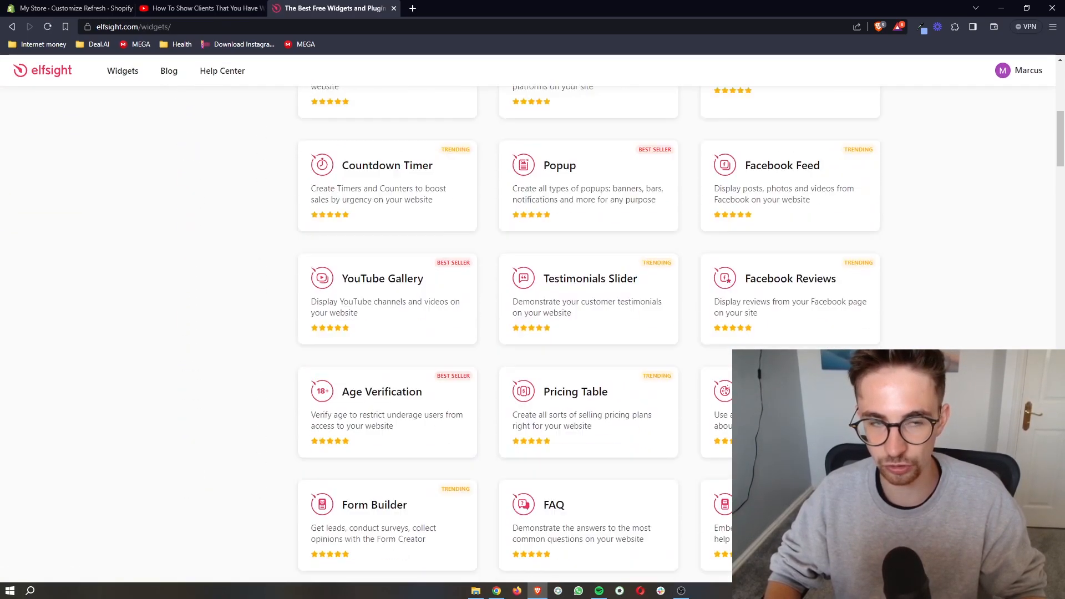
scroll(down, 3)
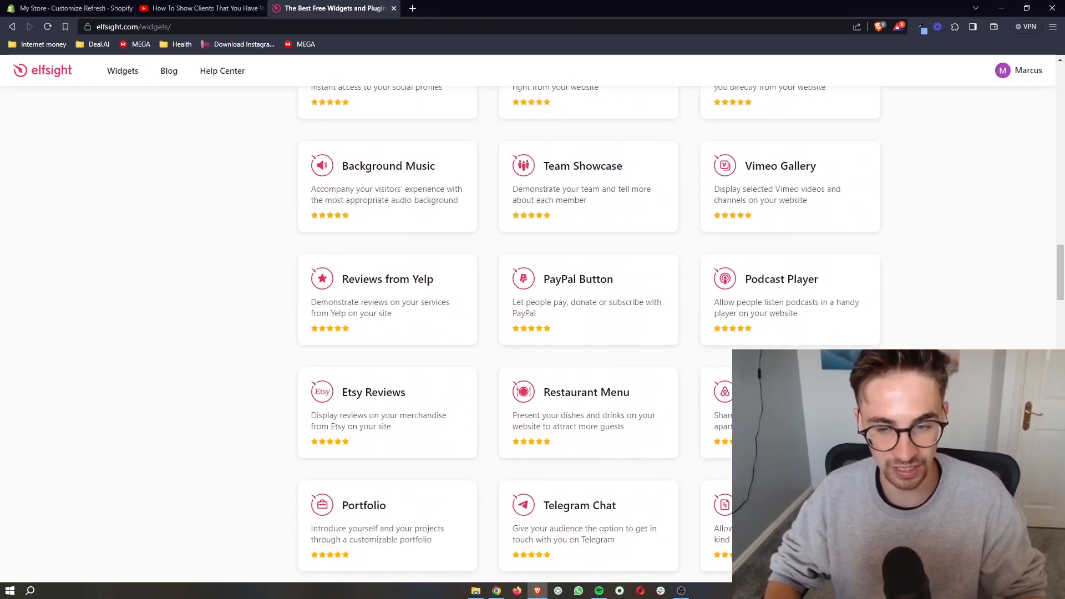
scroll(down, 3)
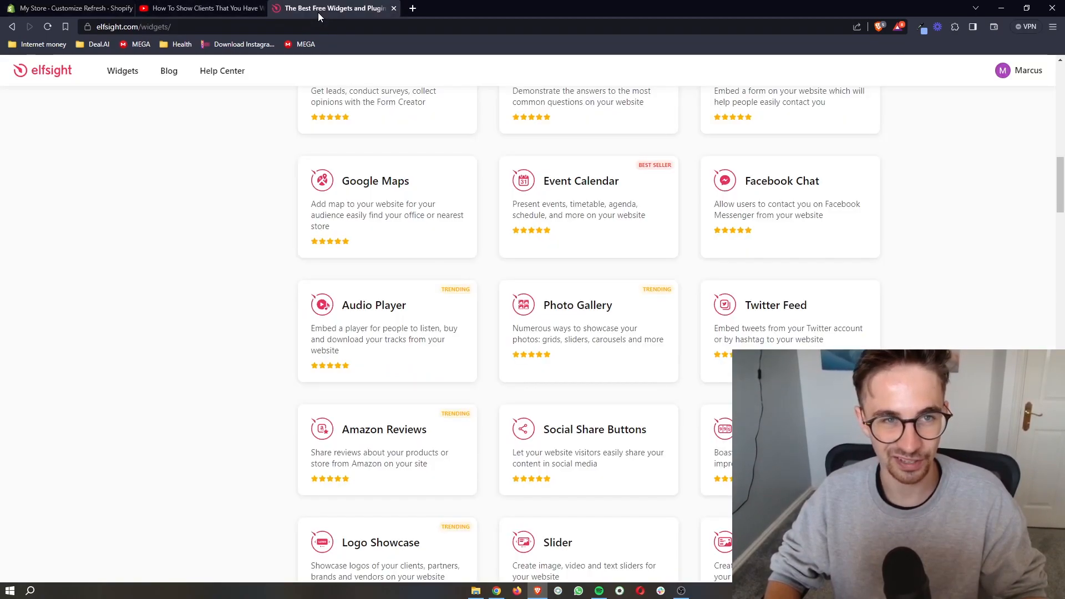
scroll(up, 3)
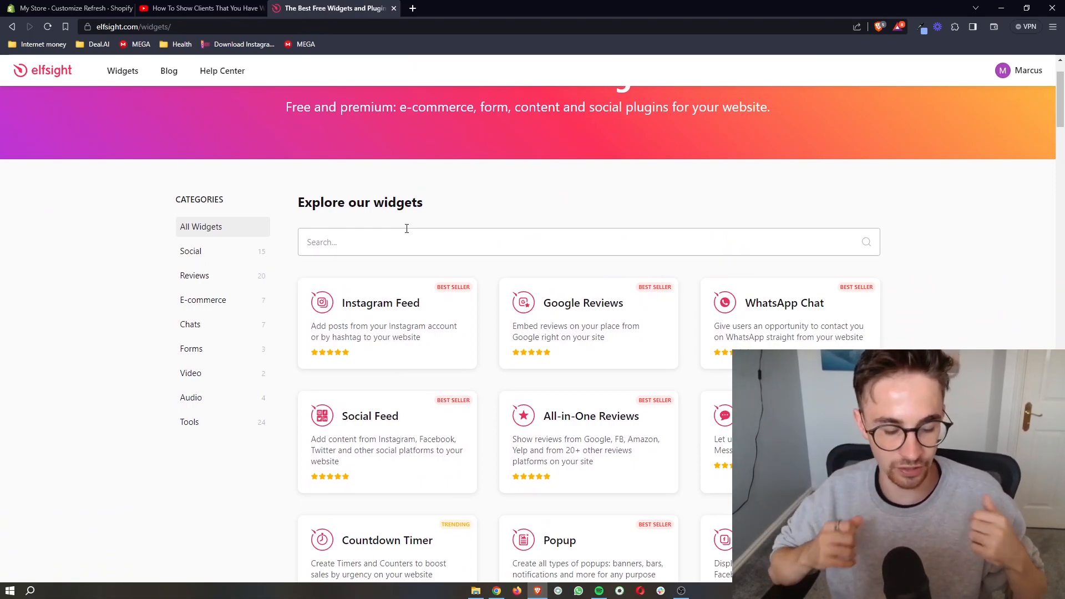
Search the catalogue for 'tele' and start a Telegram Chat widget, reaching its template picker.
text(tele)
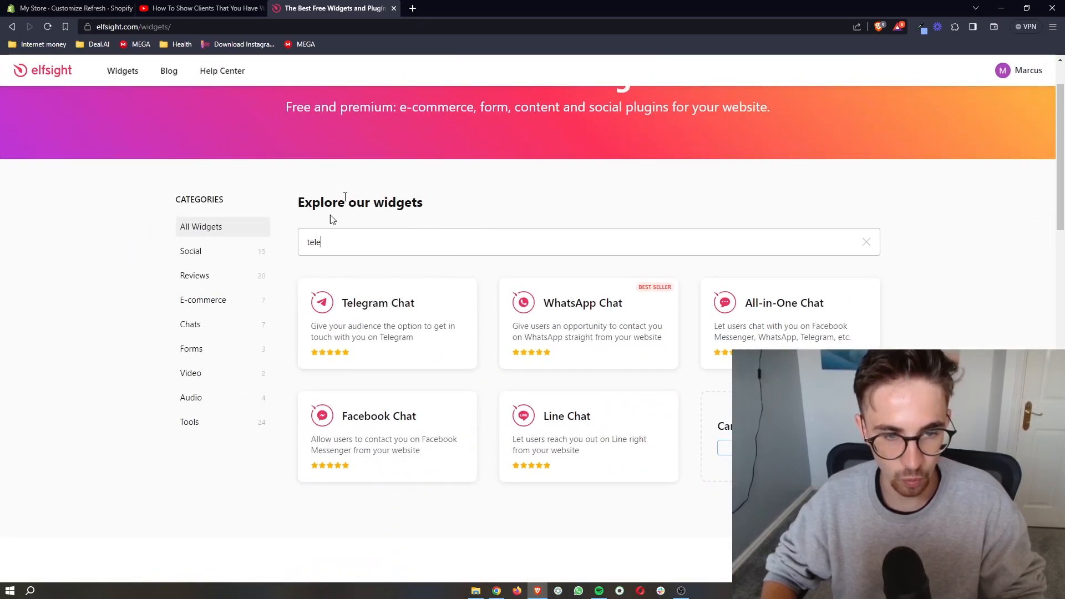
mouse_move(384, 317)
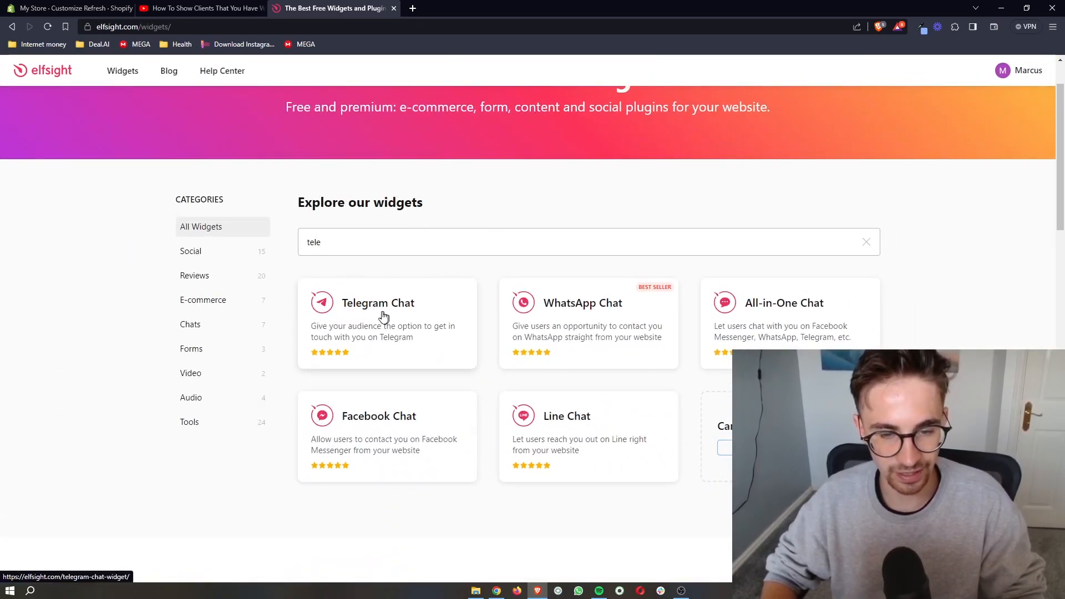
click(377, 303)
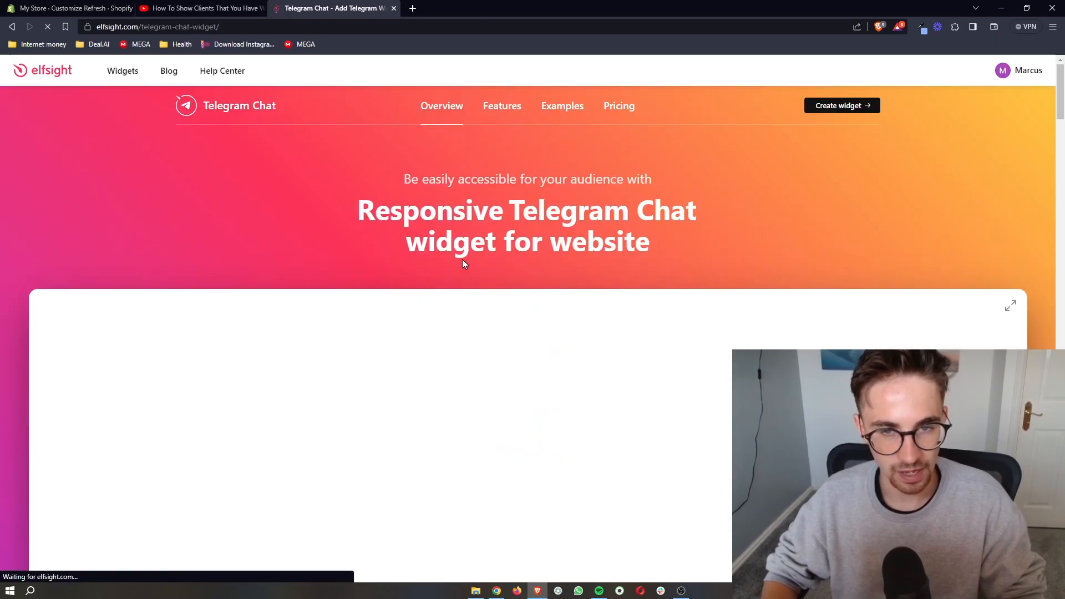
scroll(down, 3)
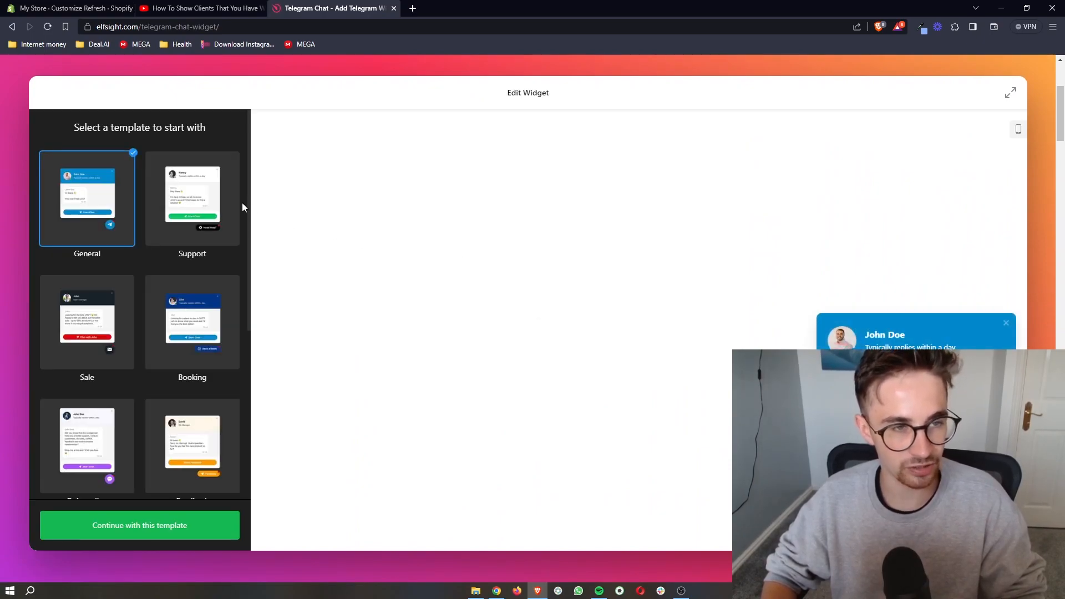
Continue with the General template into the Telegram Chat content editor.
click(192, 322)
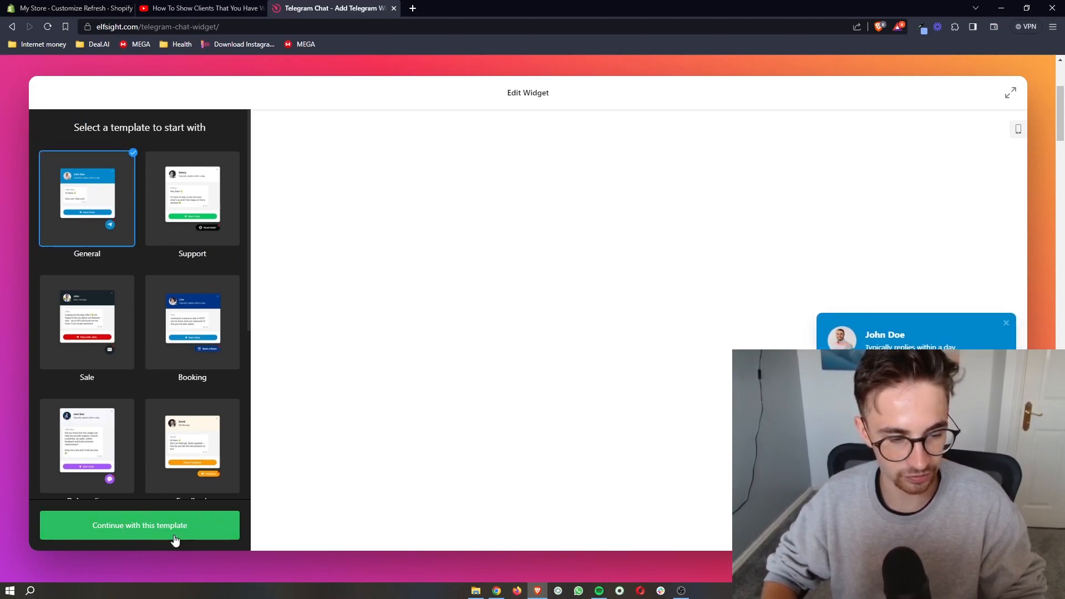
click(140, 525)
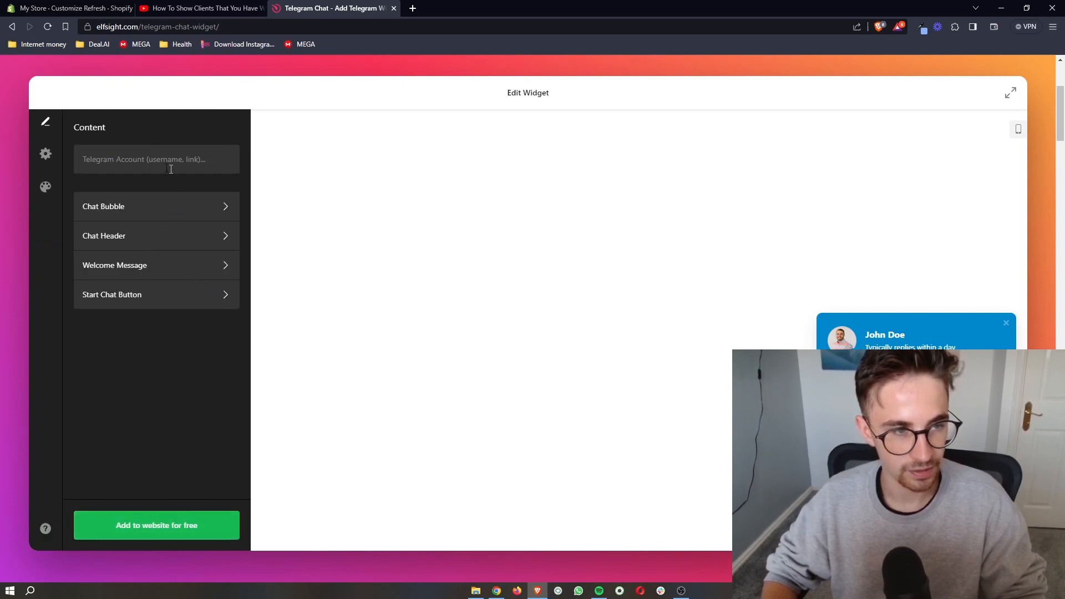
Set the chat bubble's reply-time caption to 'Typically replies in a few hours' and return to Content.
click(157, 158)
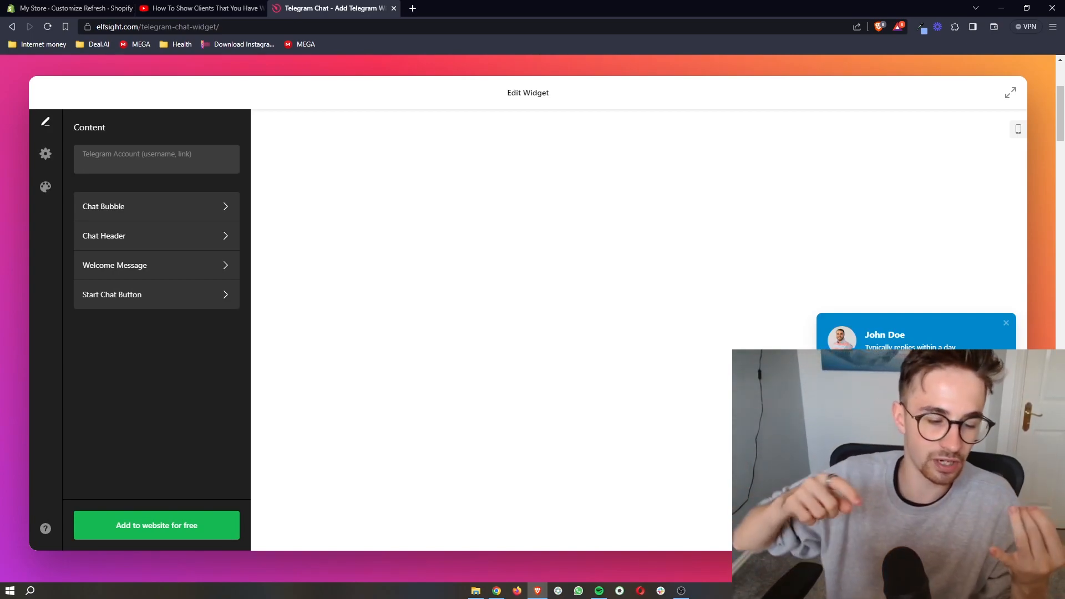
click(156, 163)
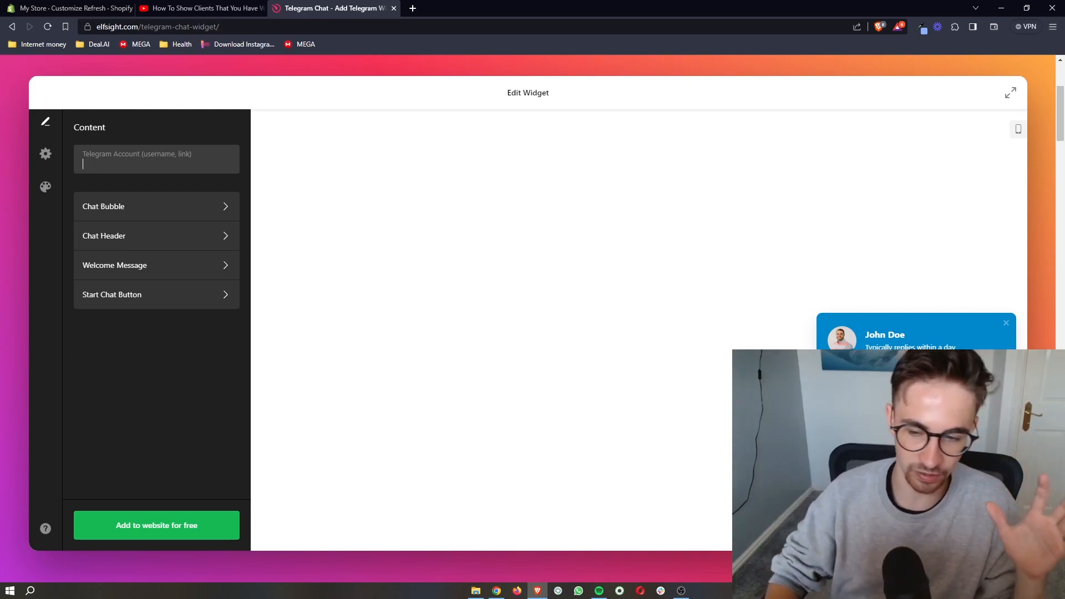
click(104, 207)
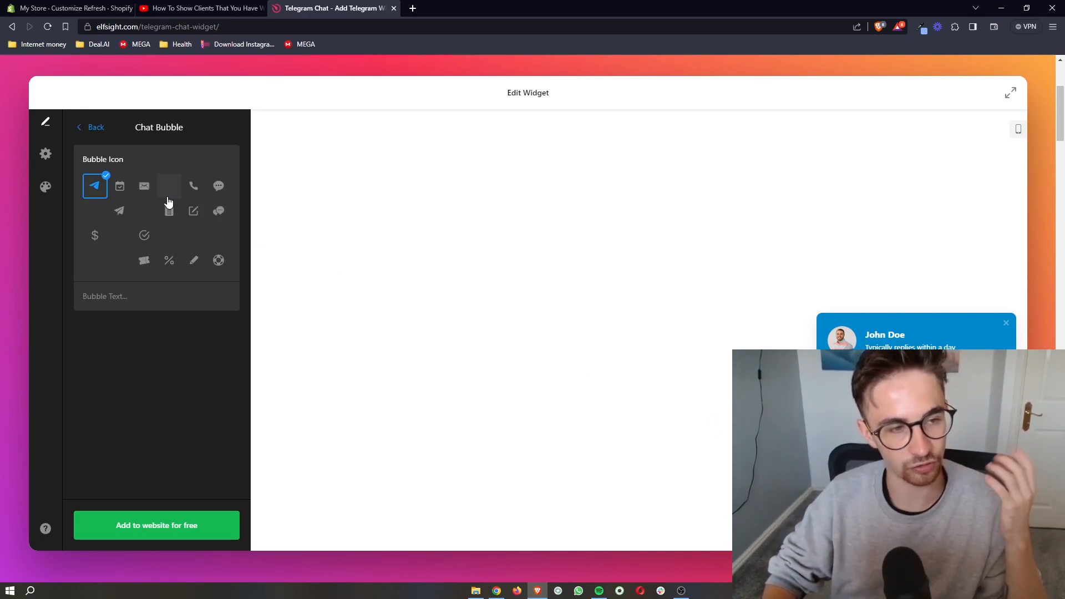
click(144, 185)
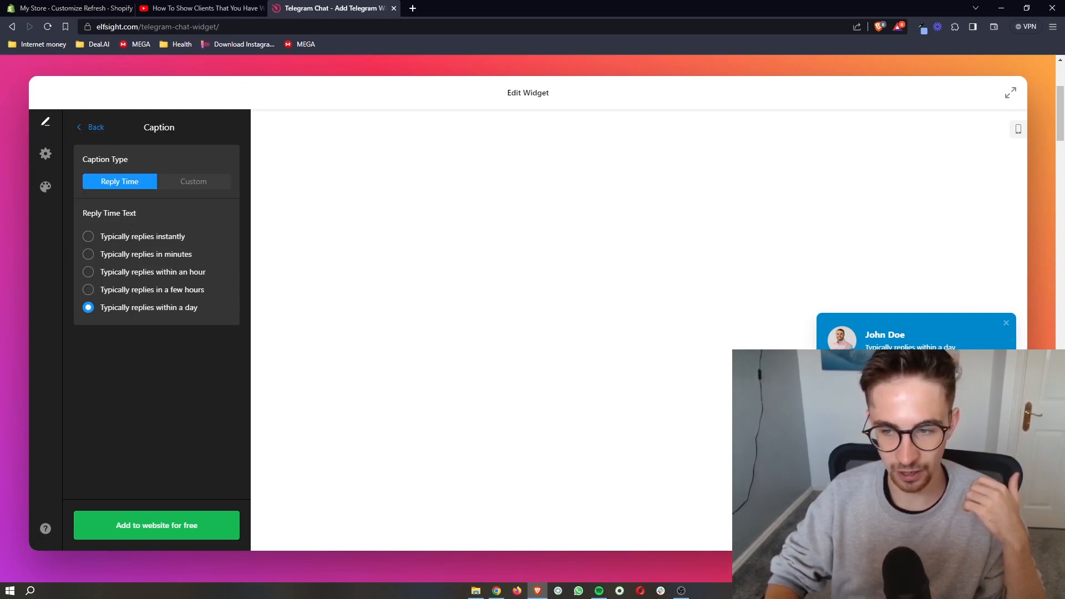
click(88, 290)
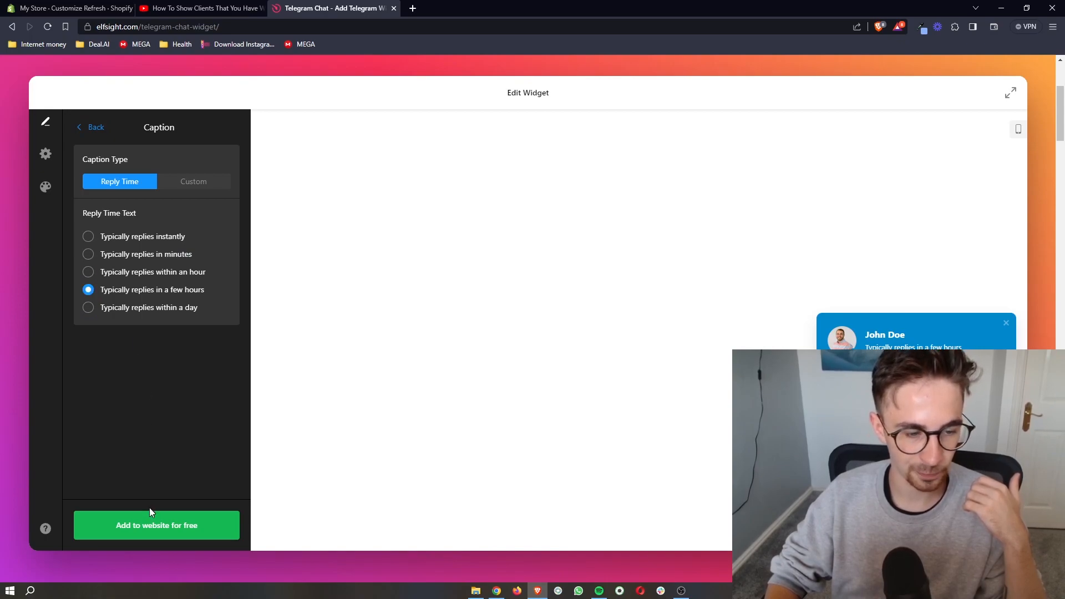
click(92, 127)
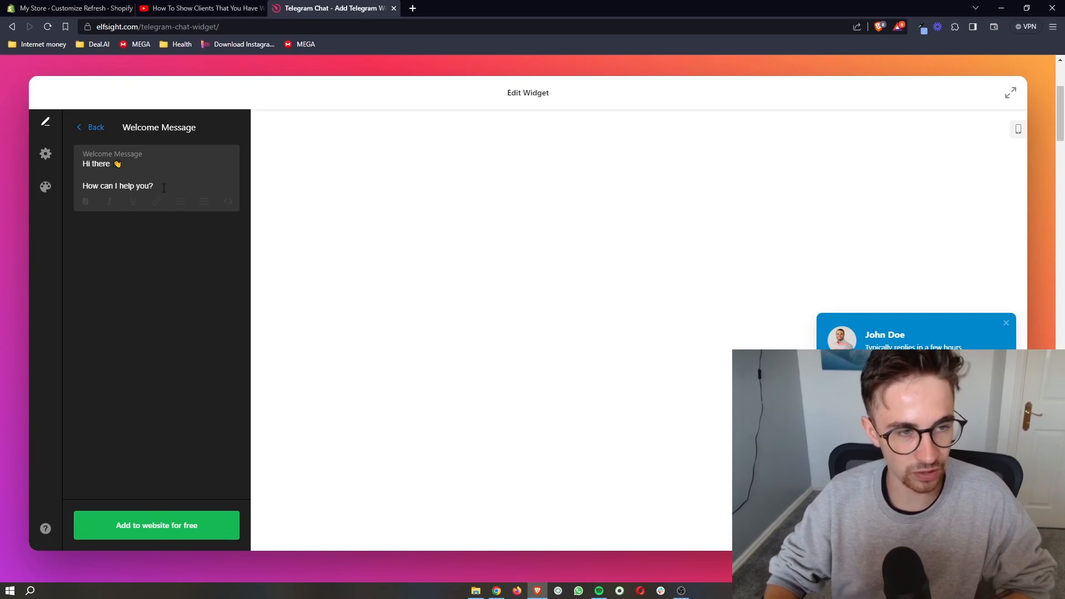
click(44, 189)
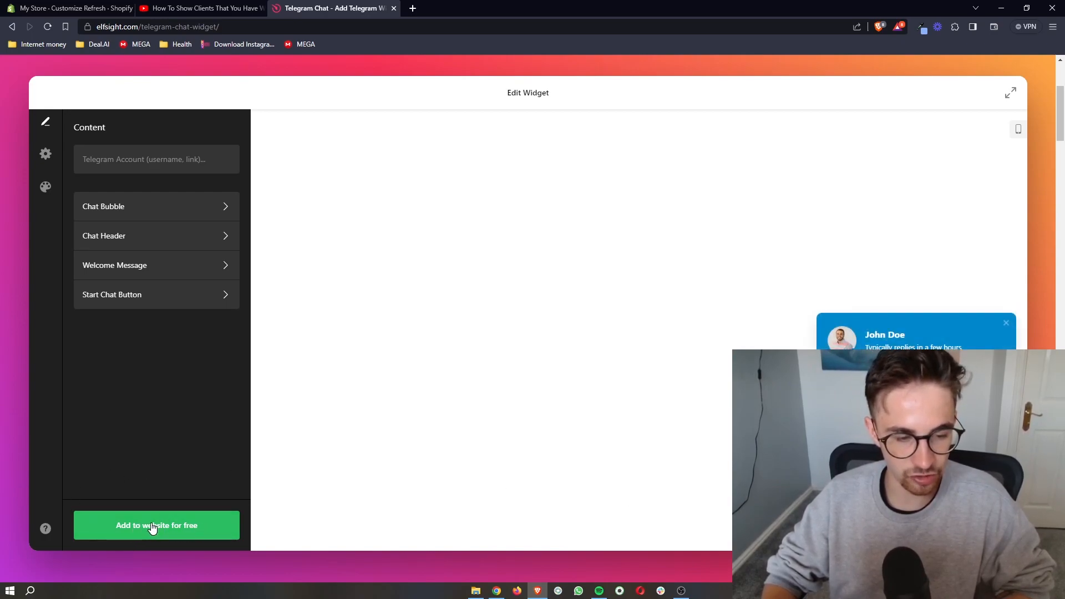
Add the Telegram Chat widget to a website and publish it, landing on the pricing plans page.
click(155, 525)
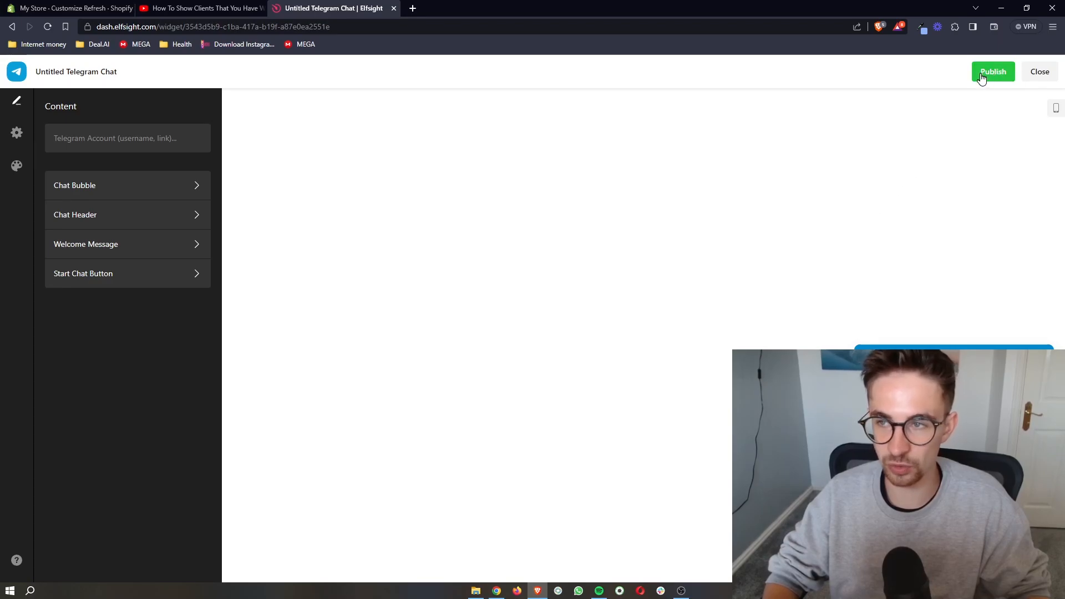
click(992, 71)
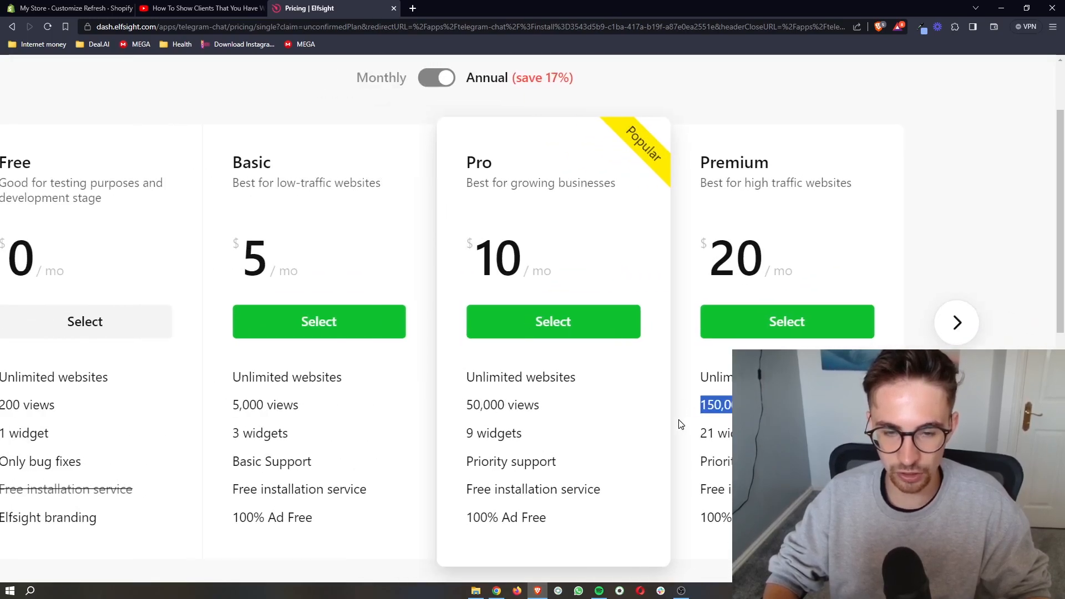
Select the Free plan, copy the widget's embed code, and go back to the Shopify theme editor.
scroll(up, 3)
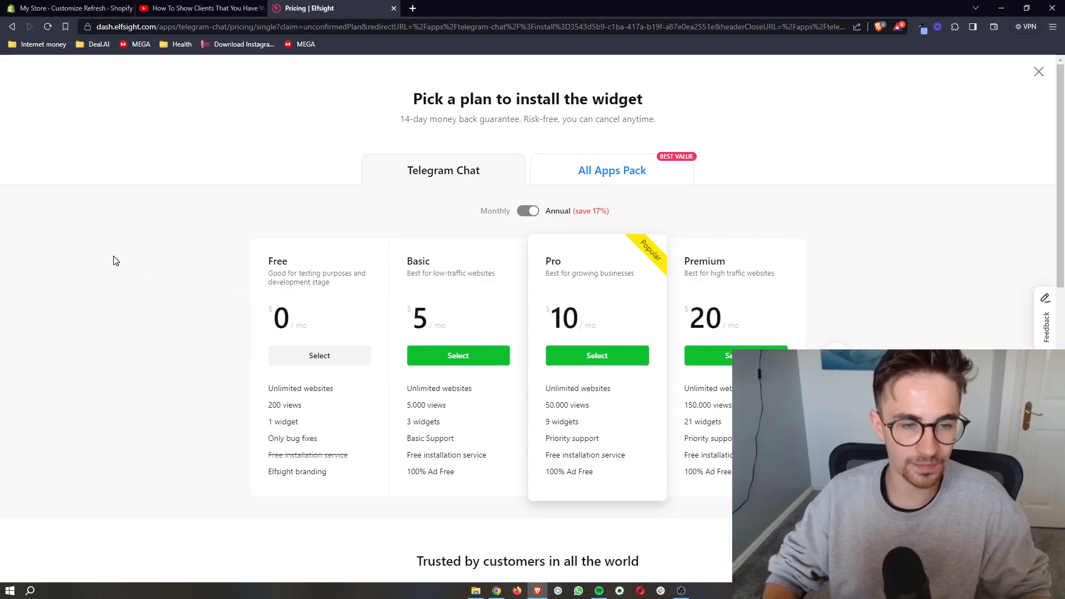
scroll(down, 3)
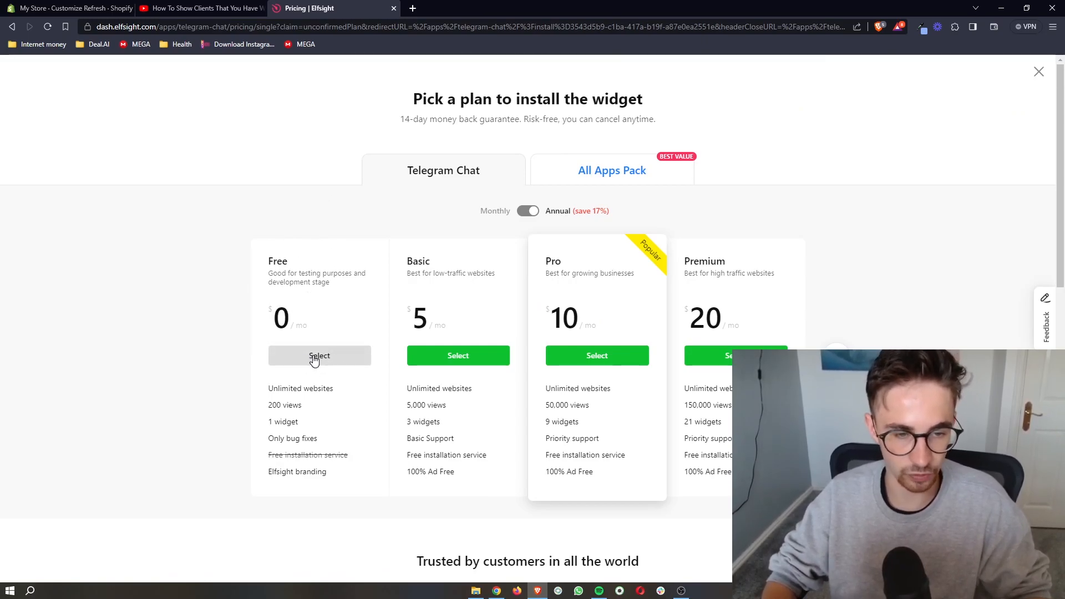
click(319, 355)
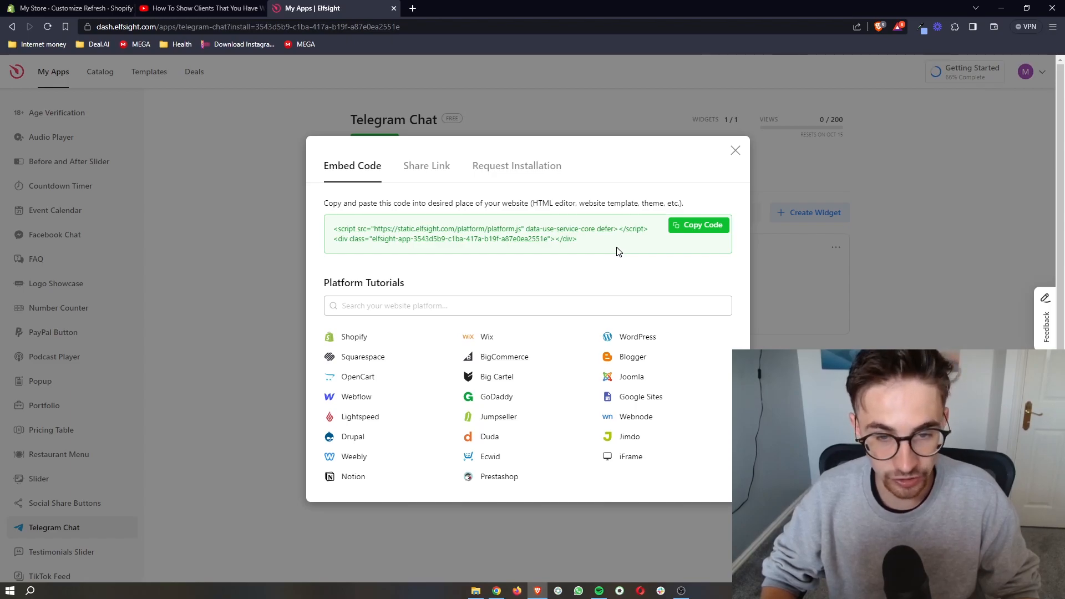
click(698, 226)
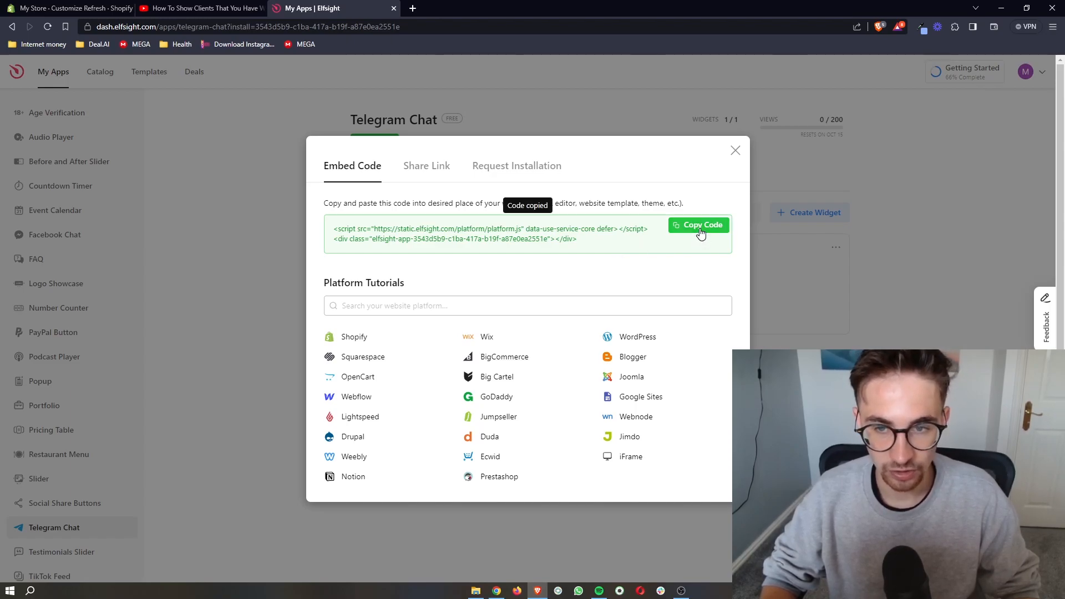
click(698, 225)
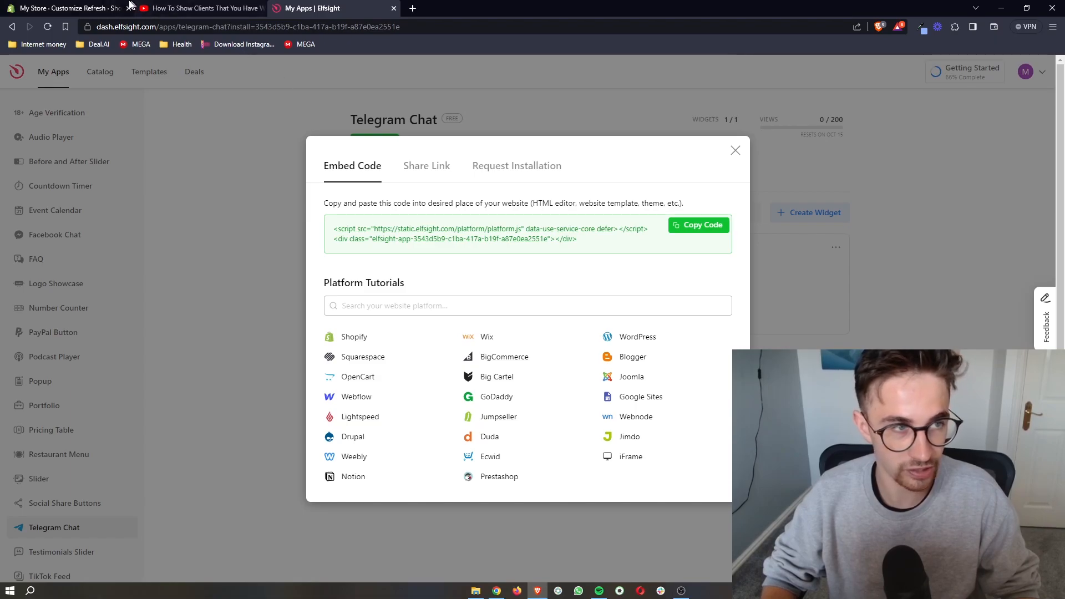
click(64, 7)
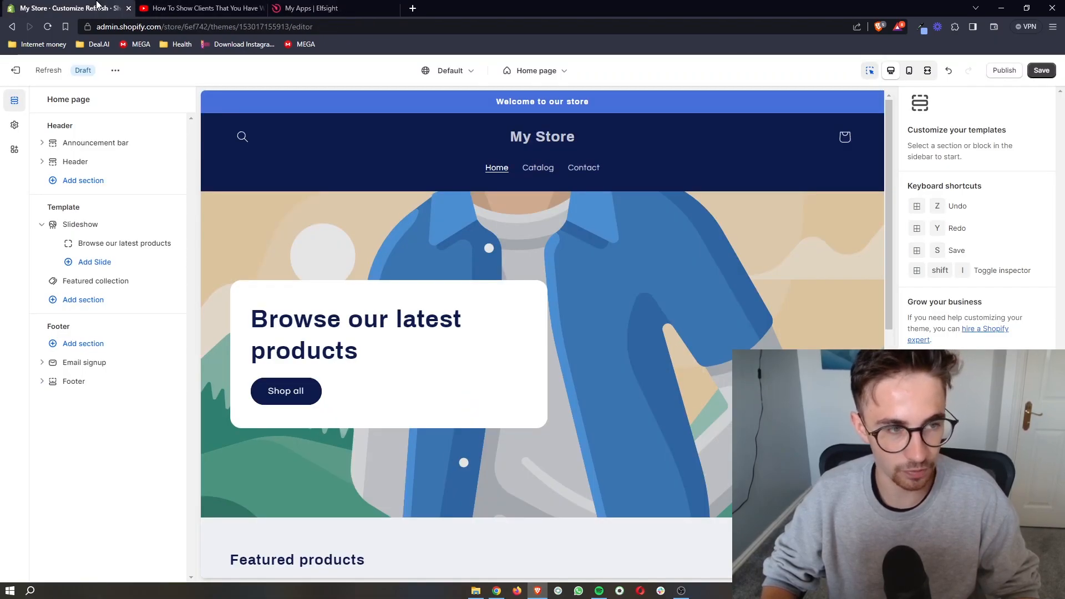
Add a Custom Liquid section to the home page template from the Add section list.
double_click(60, 125)
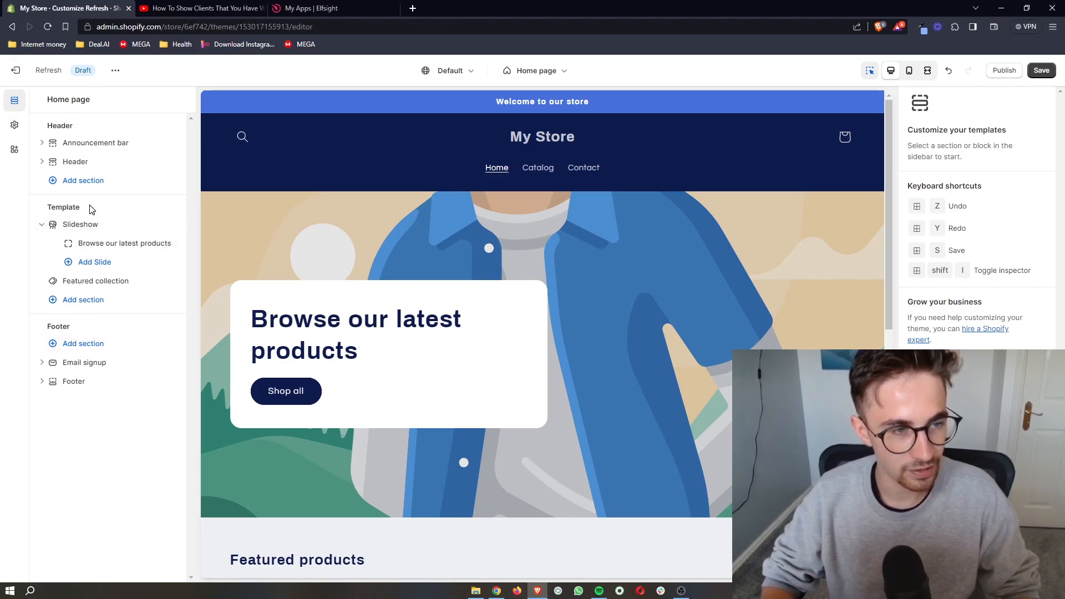
mouse_move(65, 207)
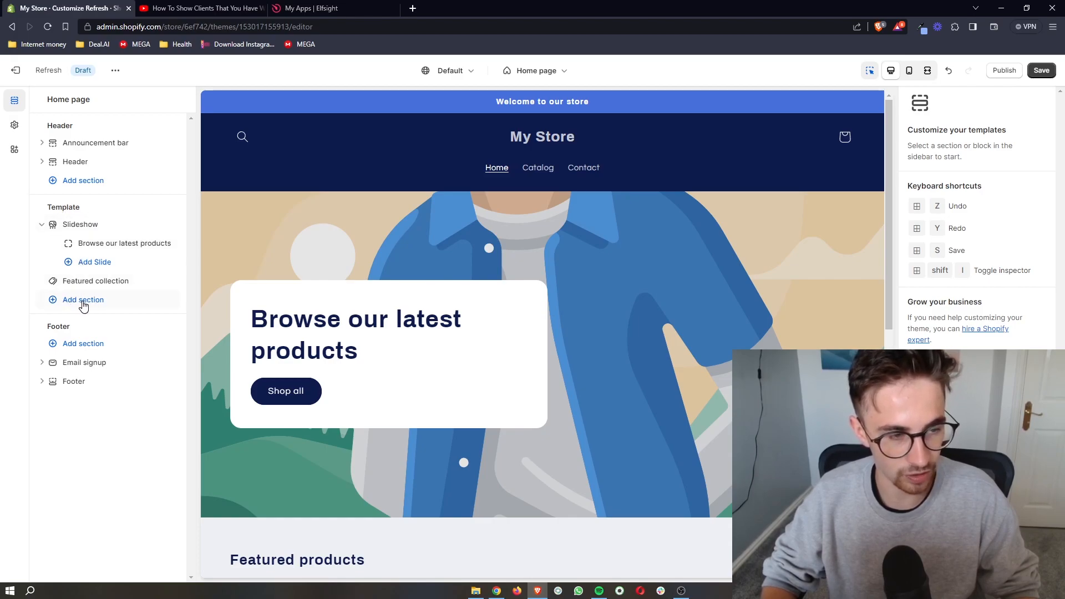
click(82, 299)
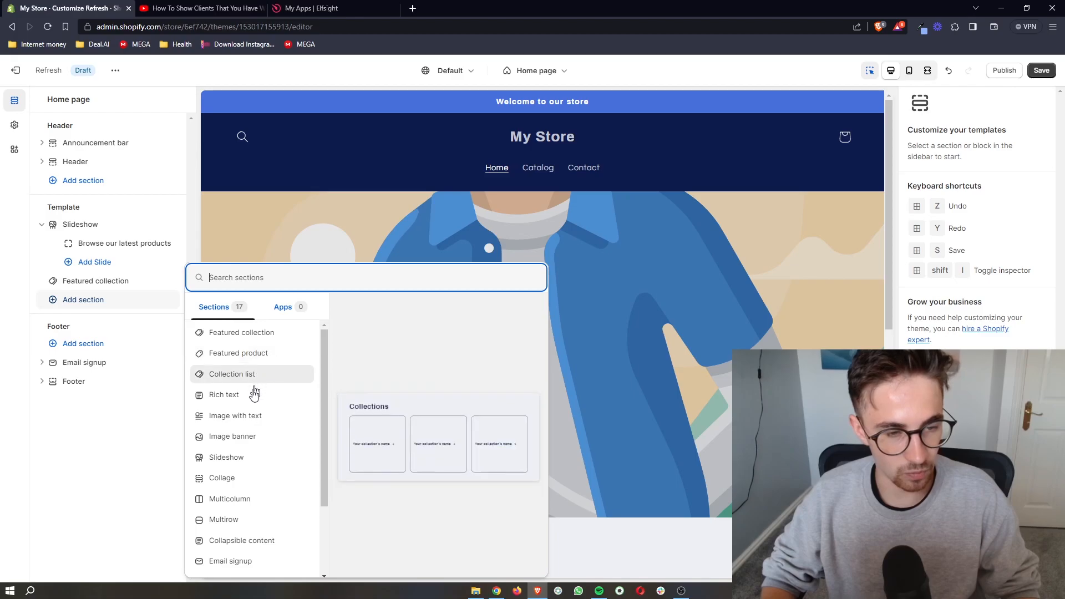
scroll(down, 3)
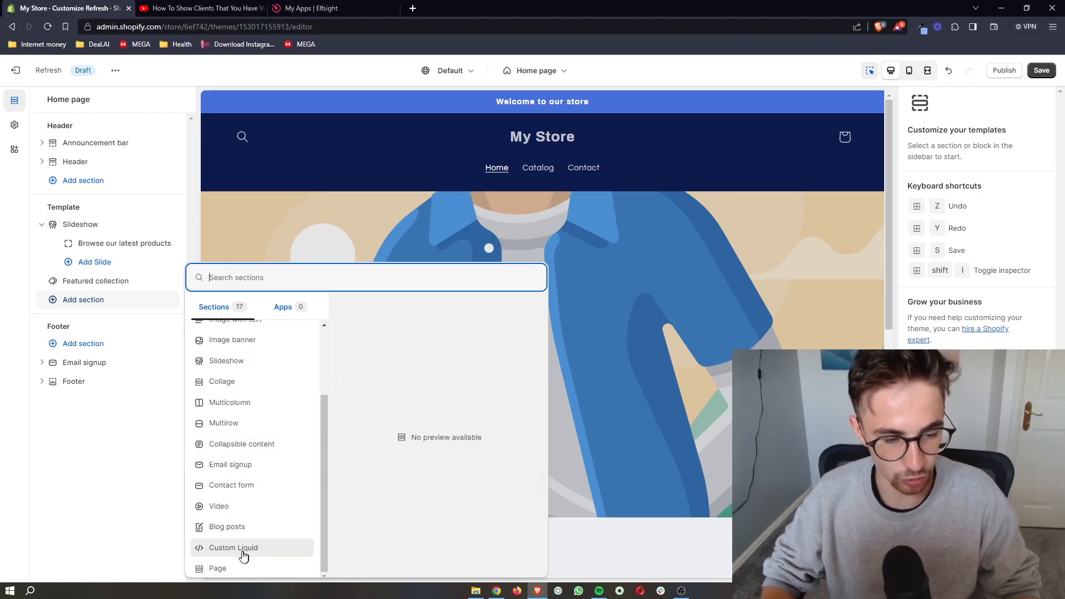
click(234, 547)
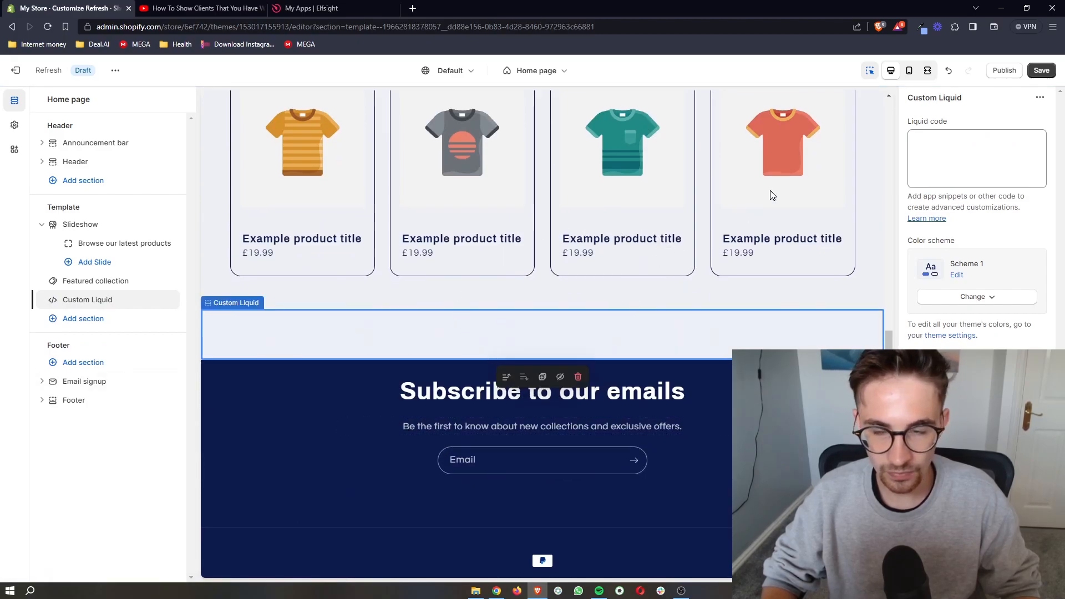
Paste the Elfsight embed code into the Custom Liquid code field and save the home page.
click(976, 158)
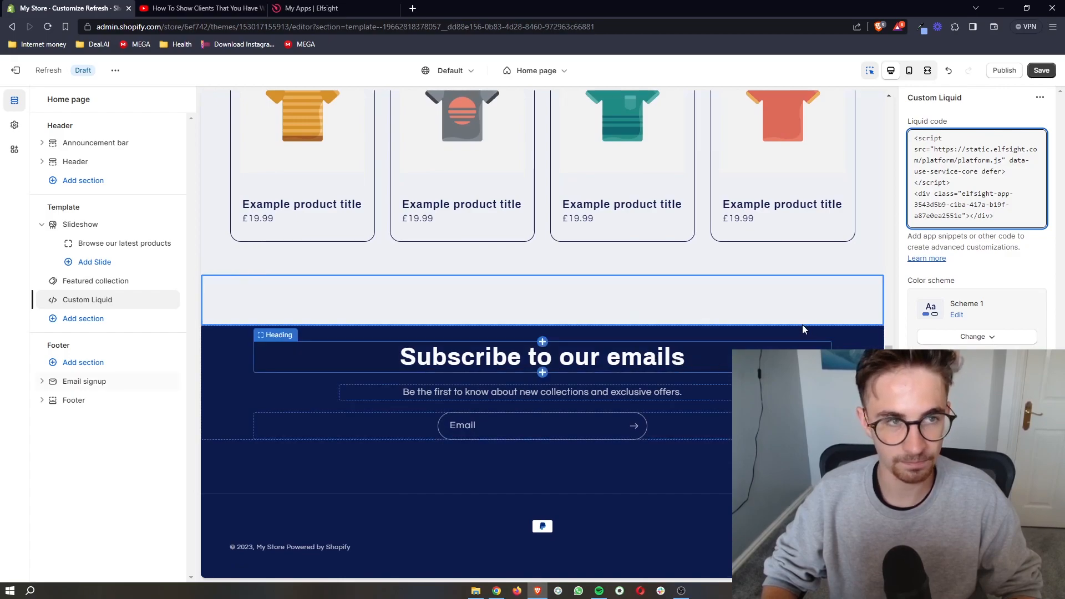
click(542, 300)
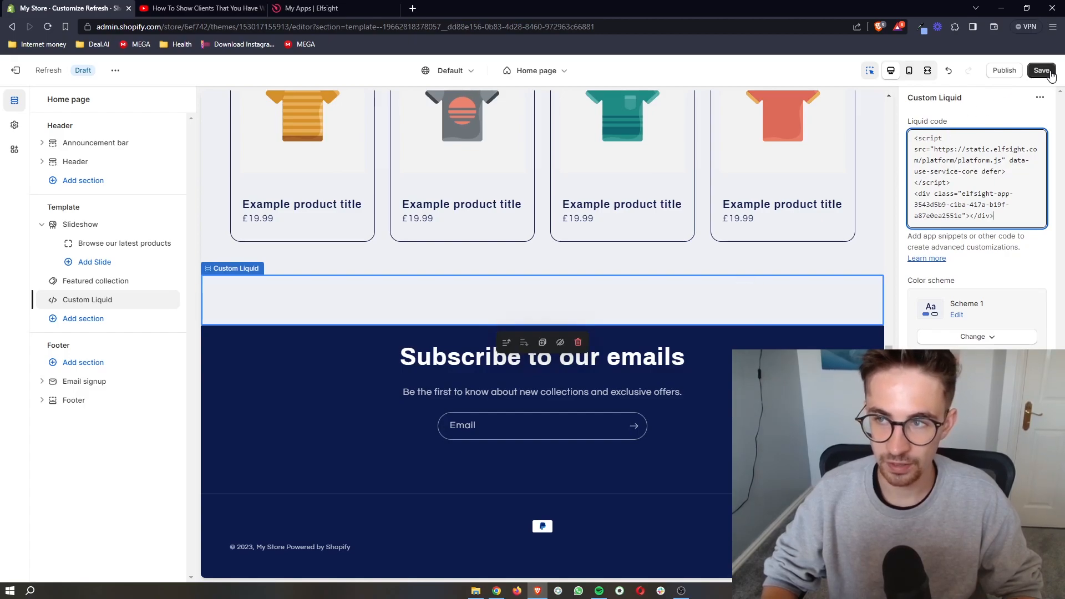
click(1042, 70)
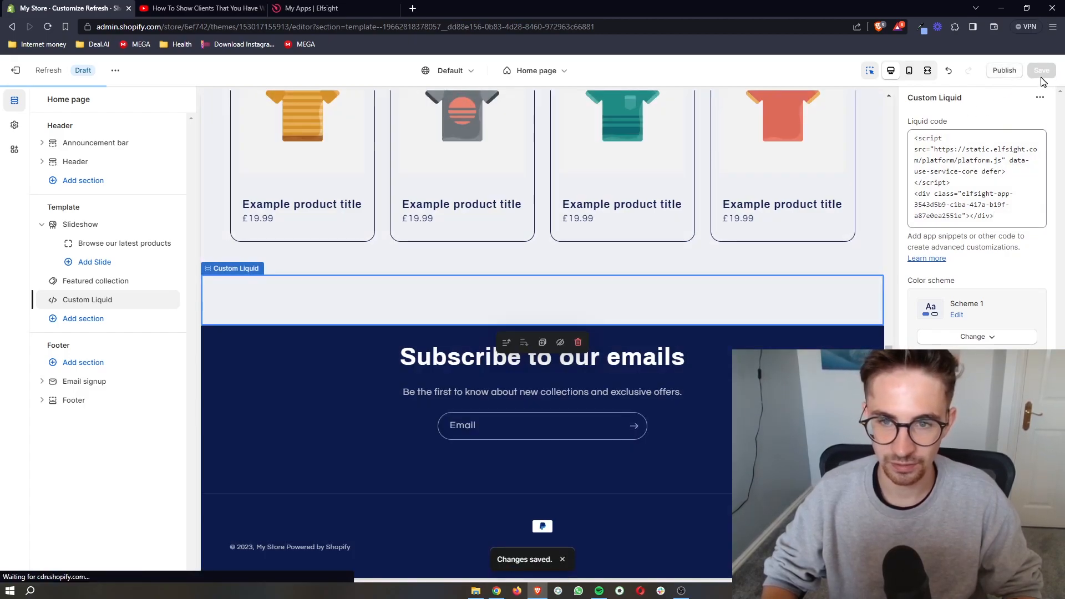